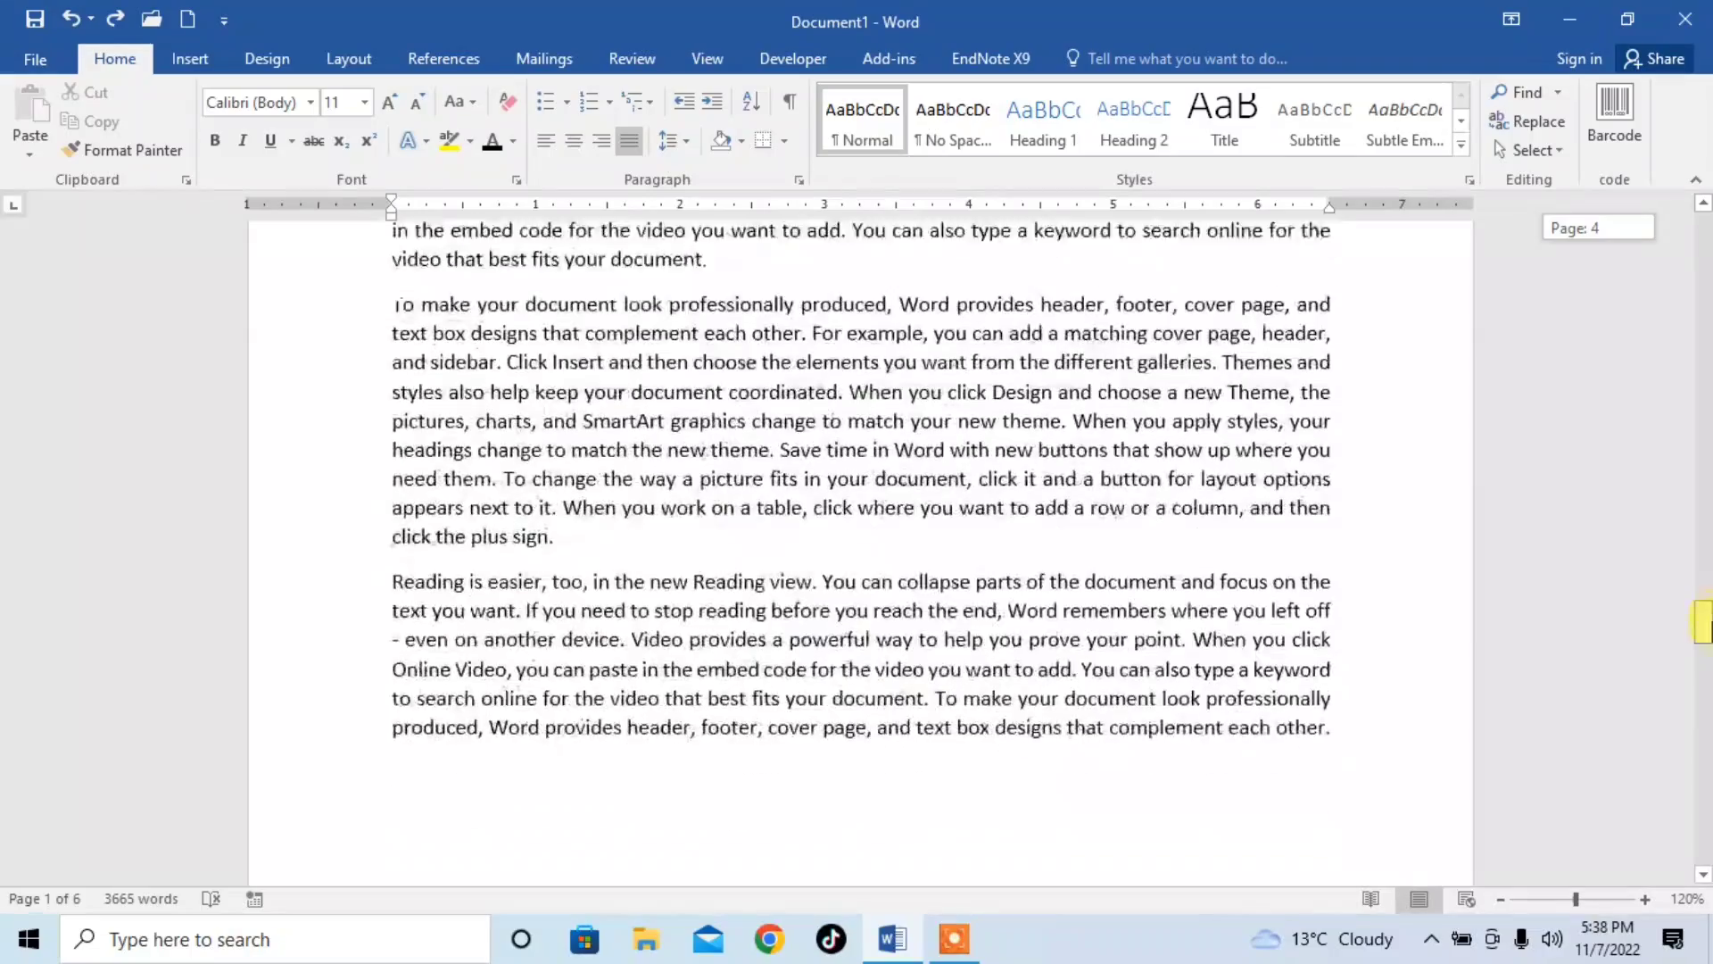
Step: Scroll down the document and switch the ribbon to Insert to reach the Header command
scroll("down", 3)
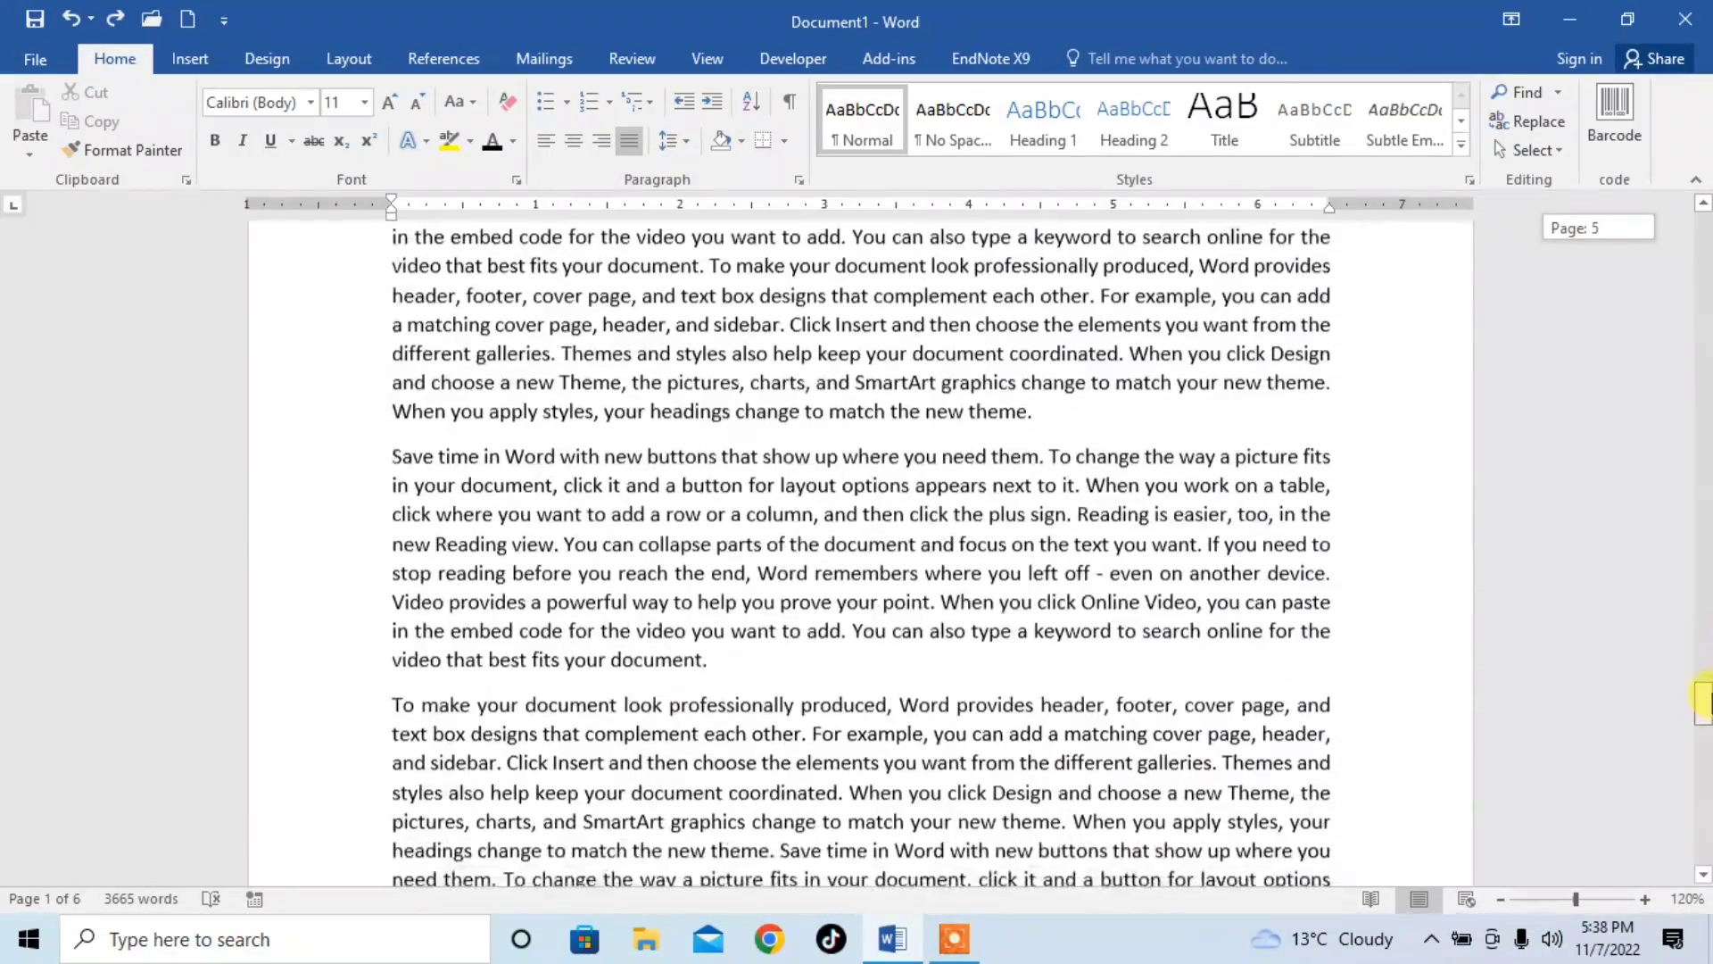
scroll("down", 3)
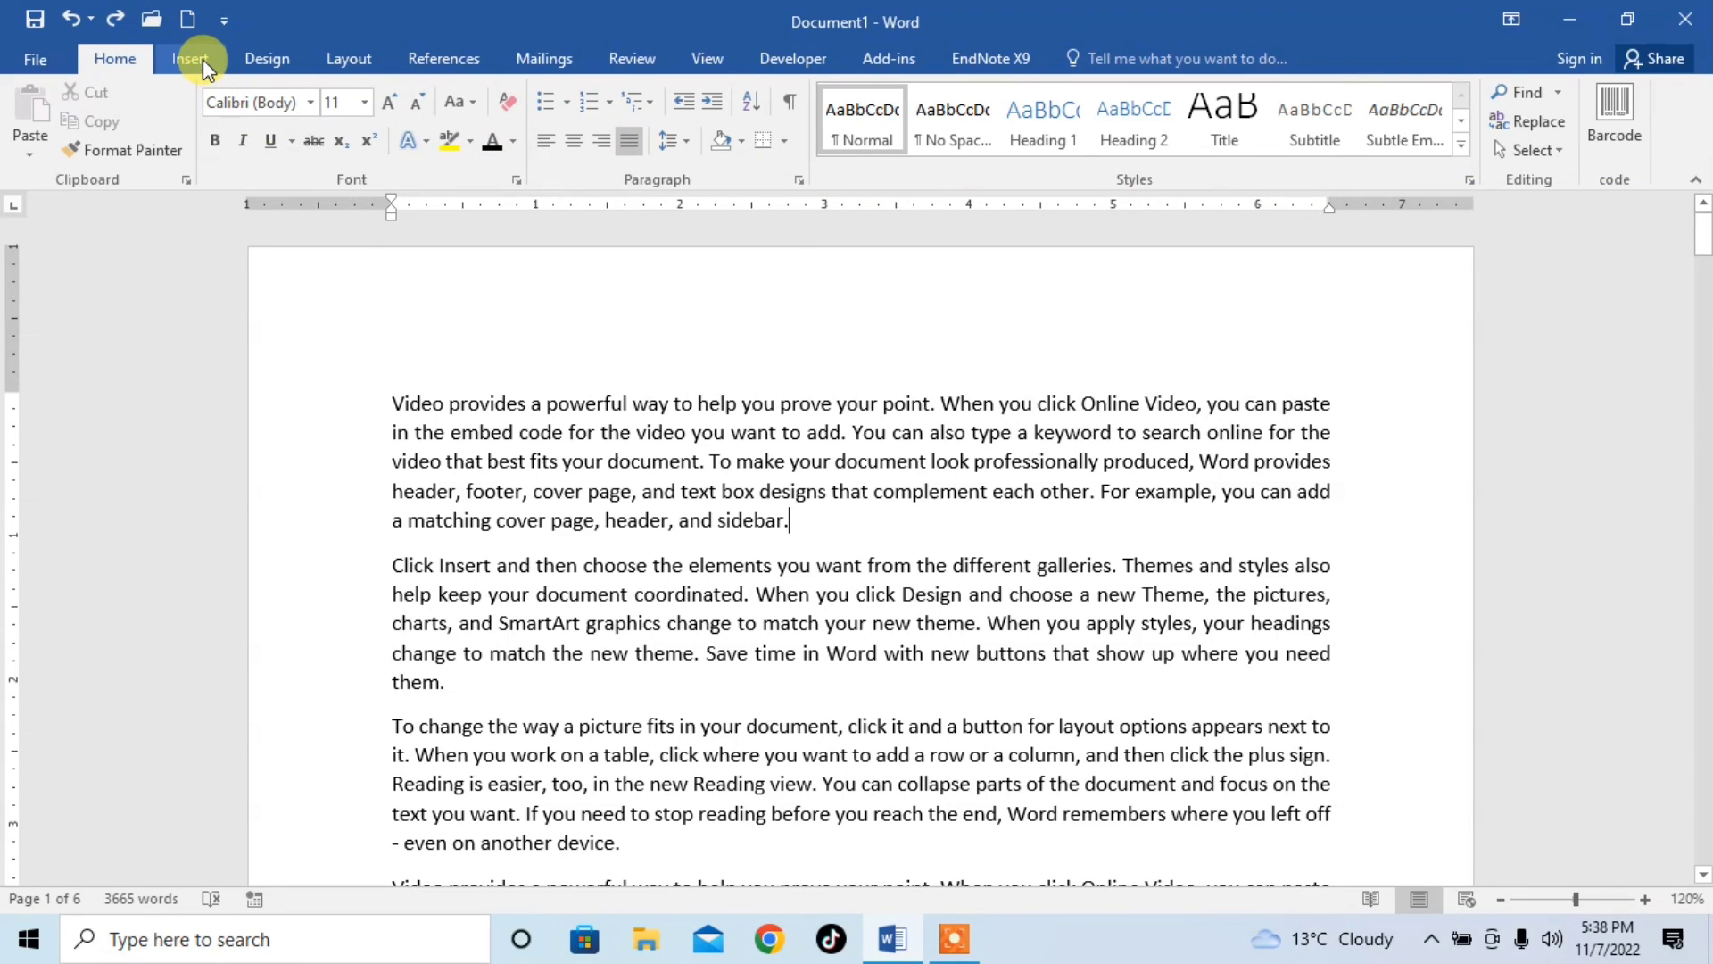
left_click(189, 59)
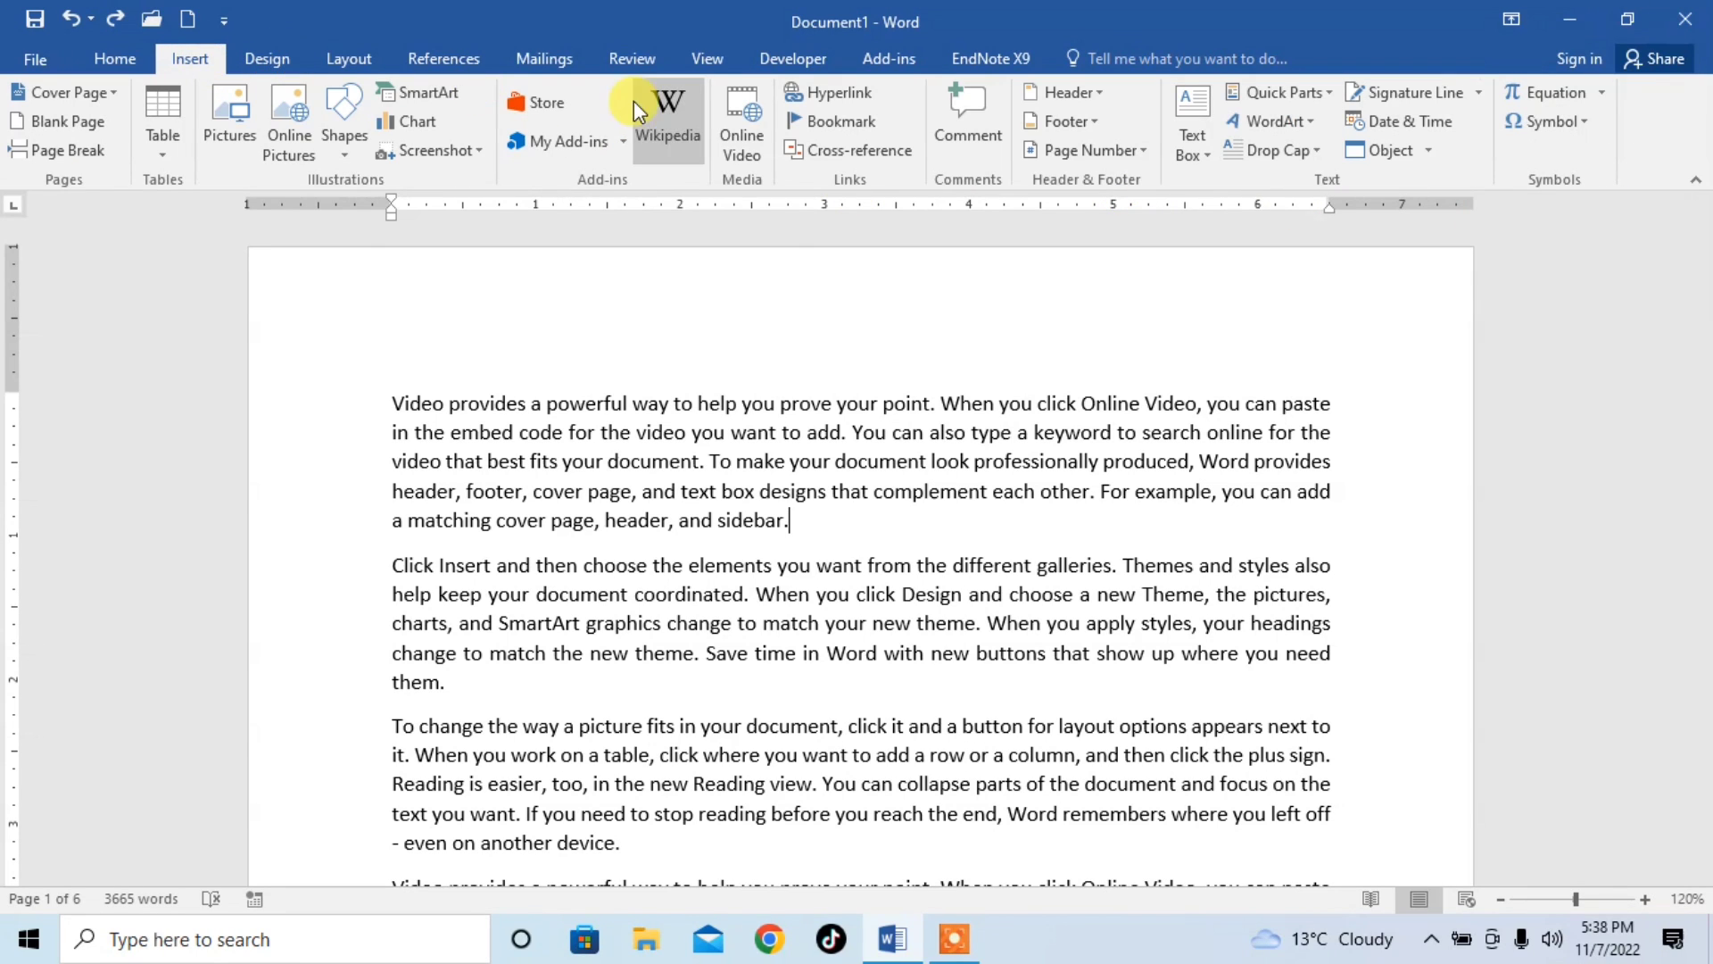
mouse_move(1078, 195)
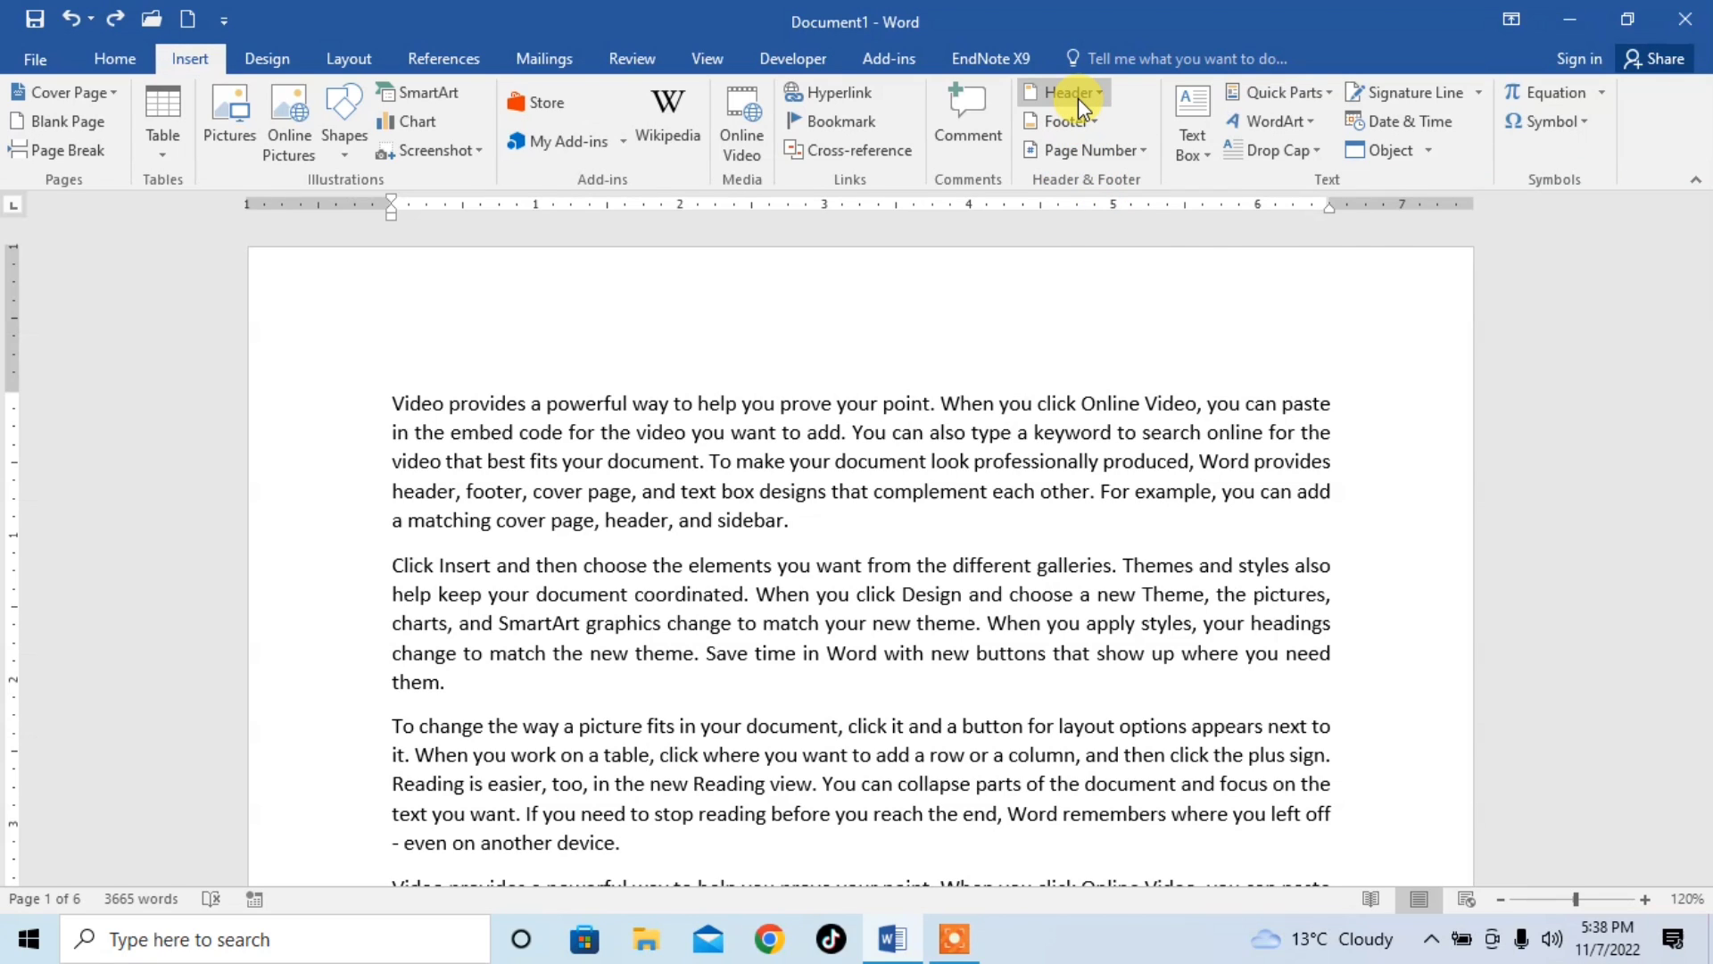
mouse_move(1071, 93)
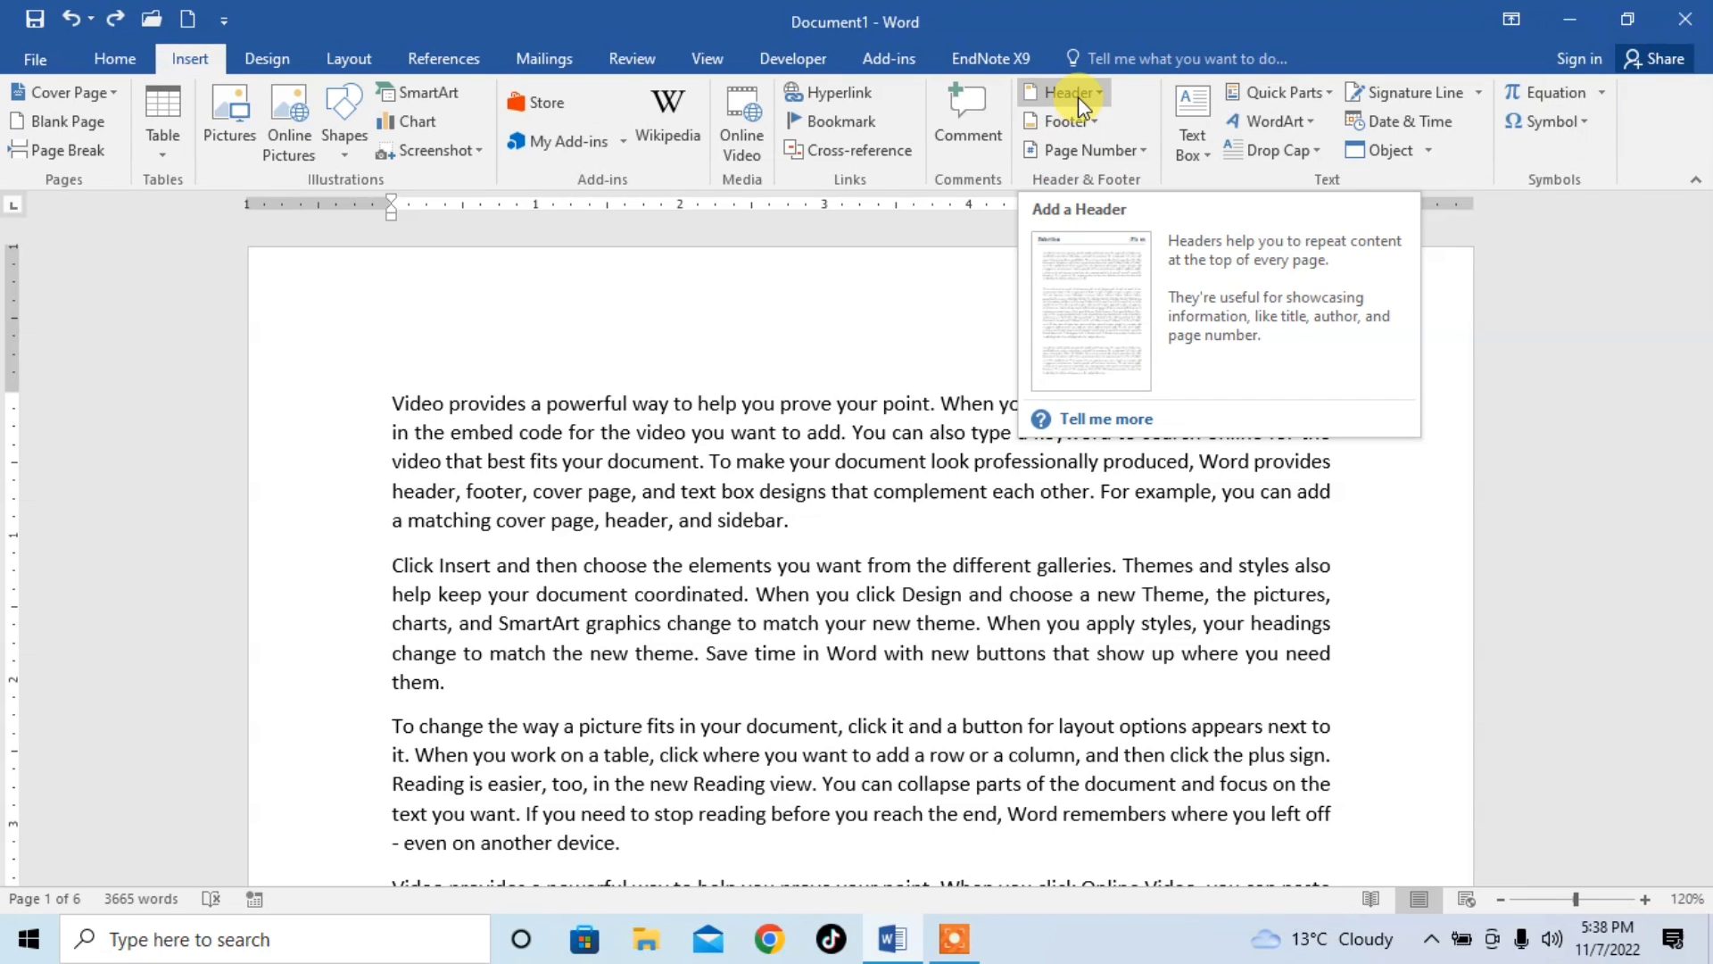